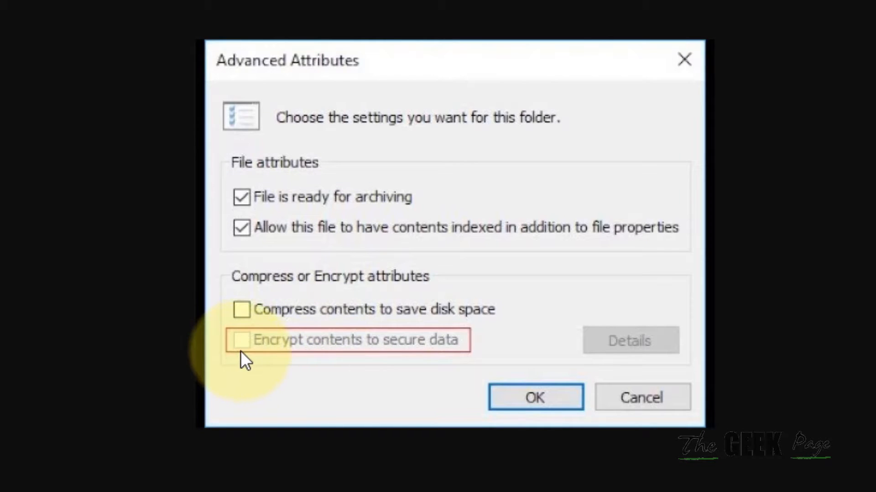
{"action": "mouse_move", "coordinate": [344, 360]}
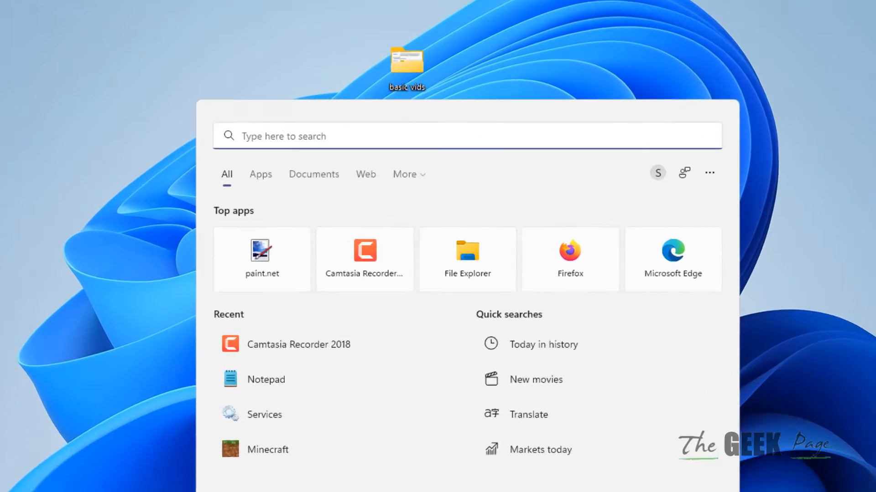
Search Windows for 'registry editor' to bring up Registry Editor.
{"action": "type", "text": "registry Editor"}
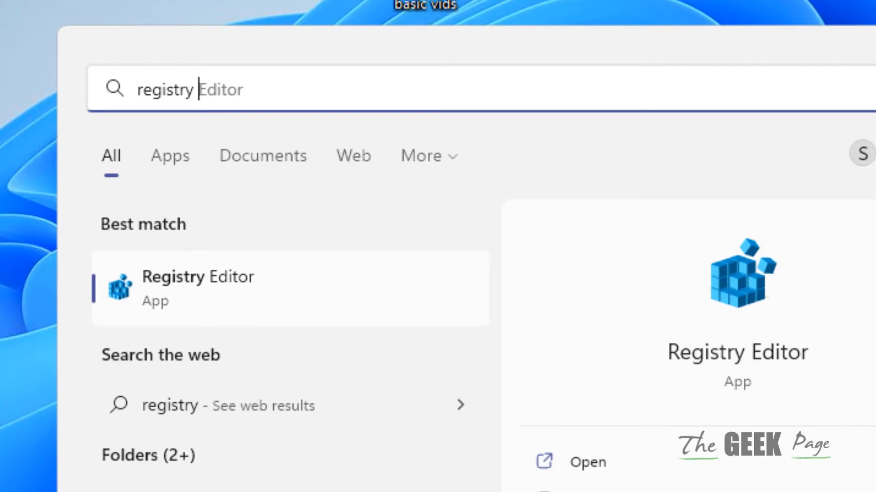
{"action": "type", "text": "editor"}
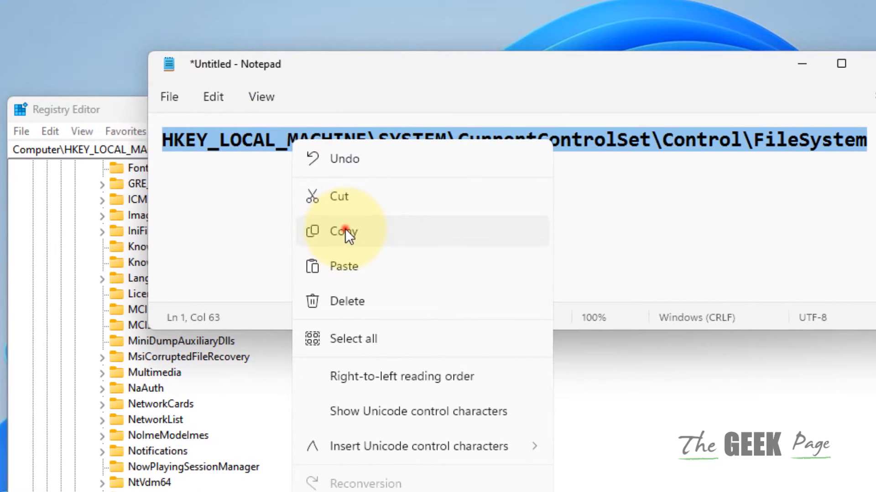
Paste the copied FileSystem key path into Registry Editor and scroll to its NTFS values.
{"action": "left_click", "coordinate": [343, 231]}
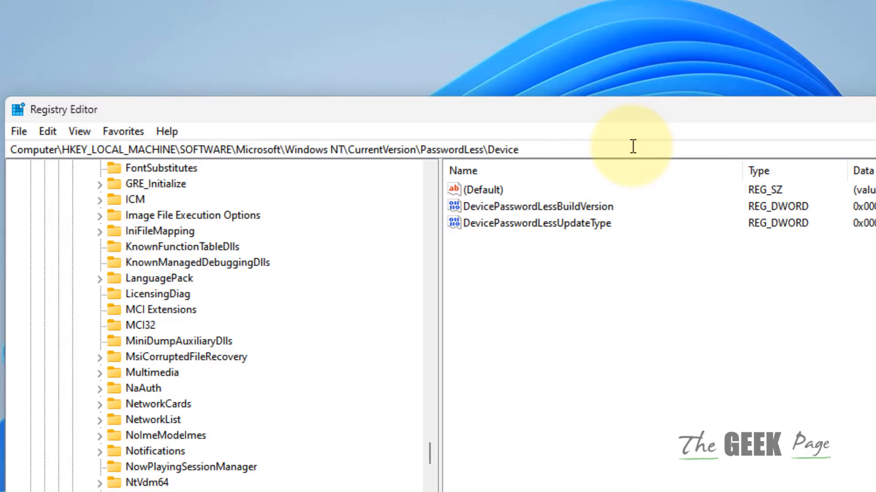
{"action": "right_click", "coordinate": [268, 150]}
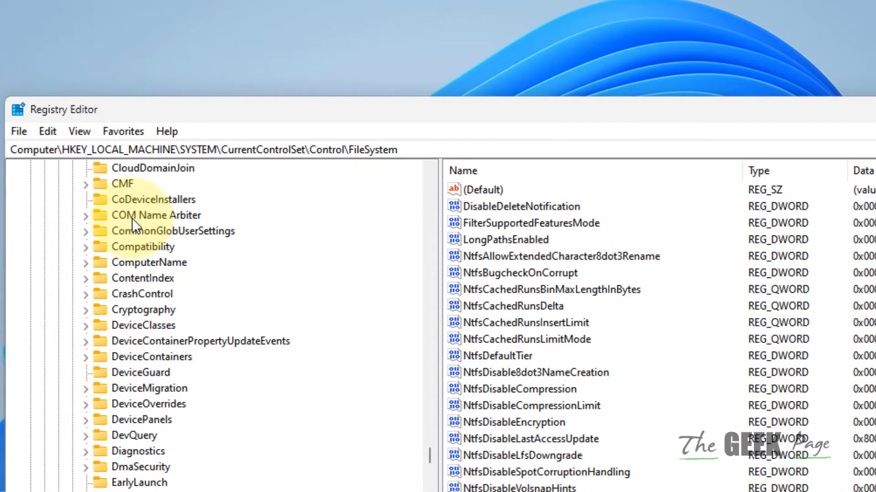
{"action": "scroll", "scroll_direction": "down", "scroll_amount": 3}
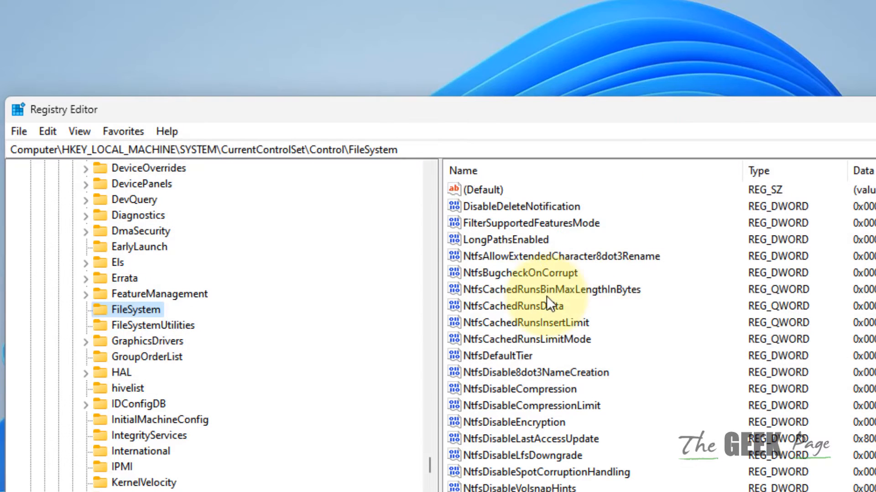
{"action": "left_click", "coordinate": [519, 323]}
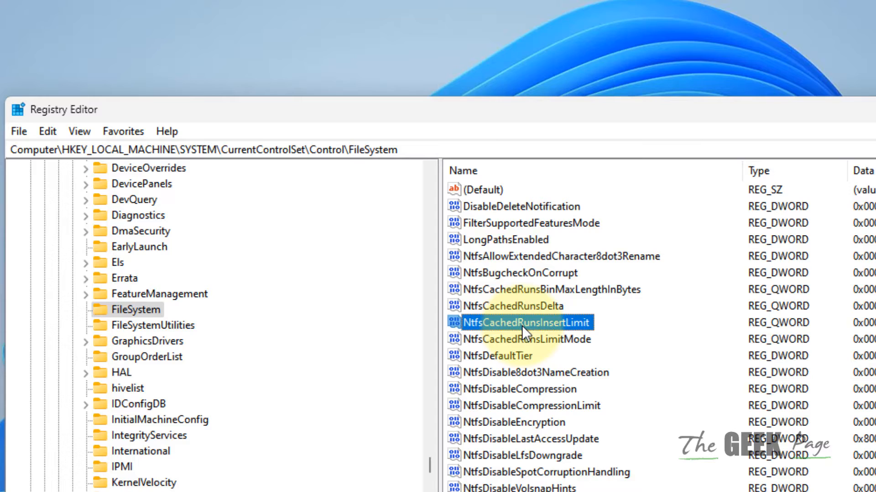
{"action": "mouse_move", "coordinate": [582, 378]}
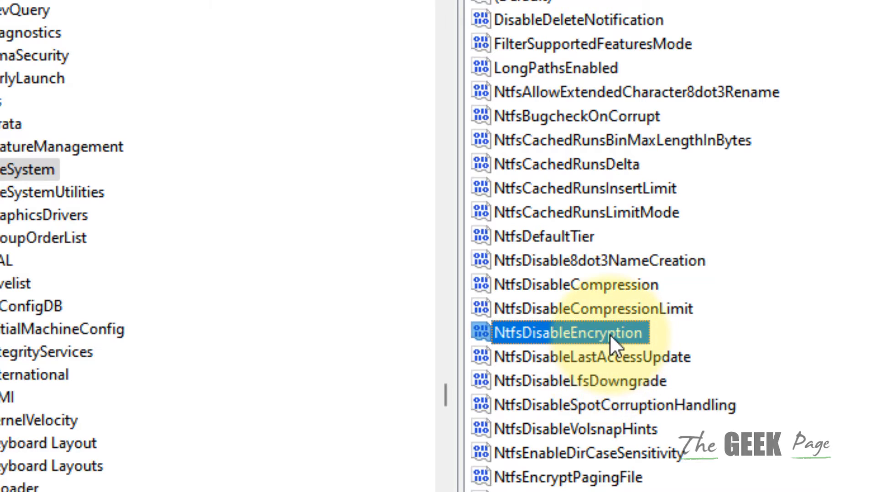
Set NtfsDisableEncryption's value data to 1 and confirm.
{"action": "double_click", "coordinate": [564, 333]}
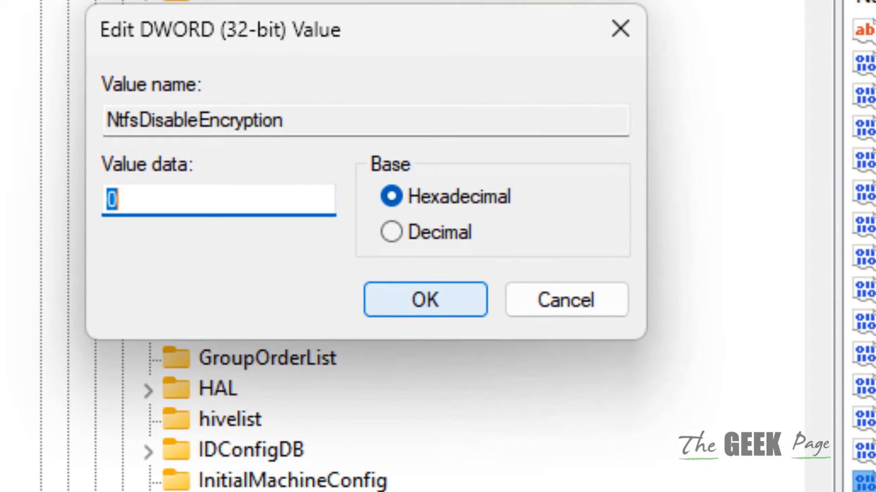
{"action": "left_click", "coordinate": [226, 199]}
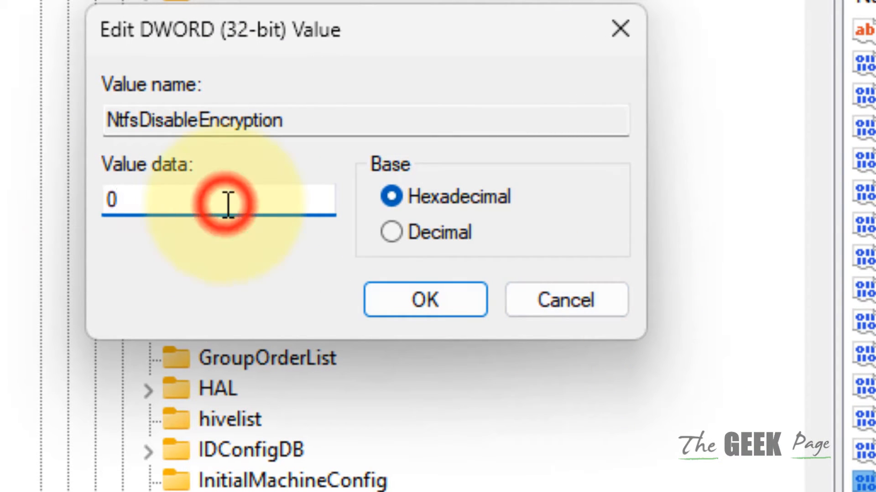
{"action": "type", "text": "1"}
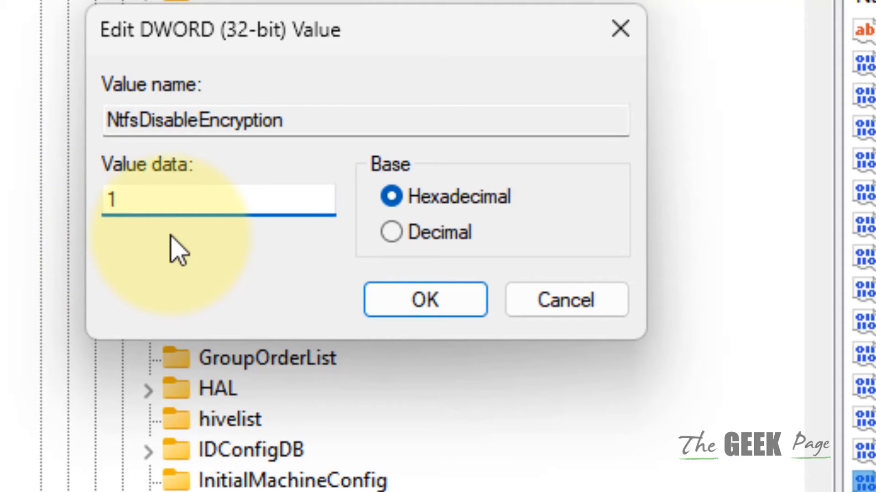
{"action": "left_click", "coordinate": [425, 300]}
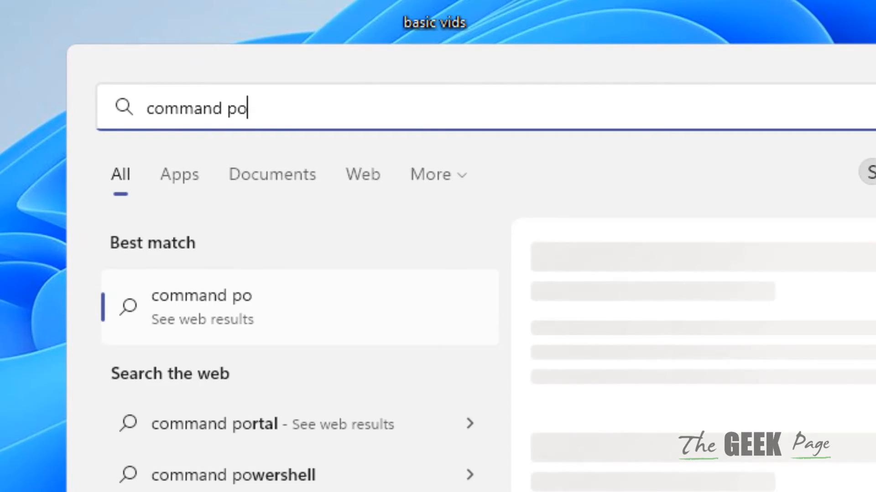
Search for Command Prompt, run it as administrator, and approve the UAC prompt.
{"action": "type", "text": "rompt"}
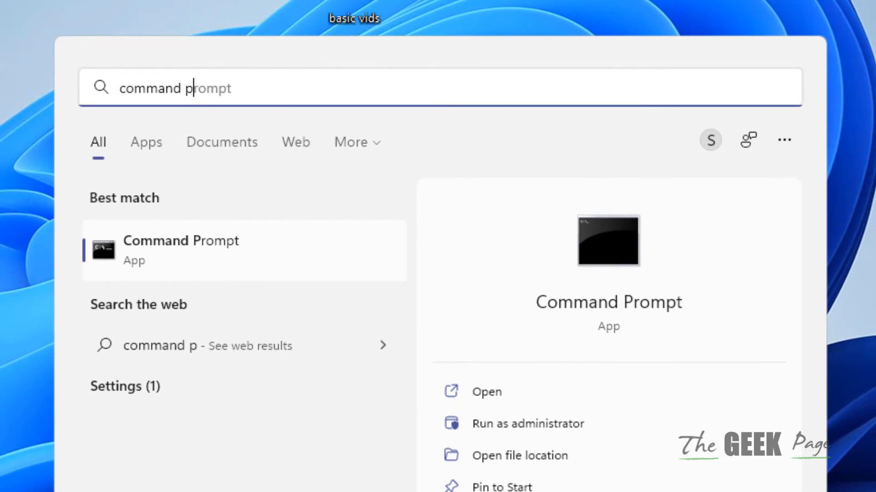
{"action": "left_click", "coordinate": [527, 423]}
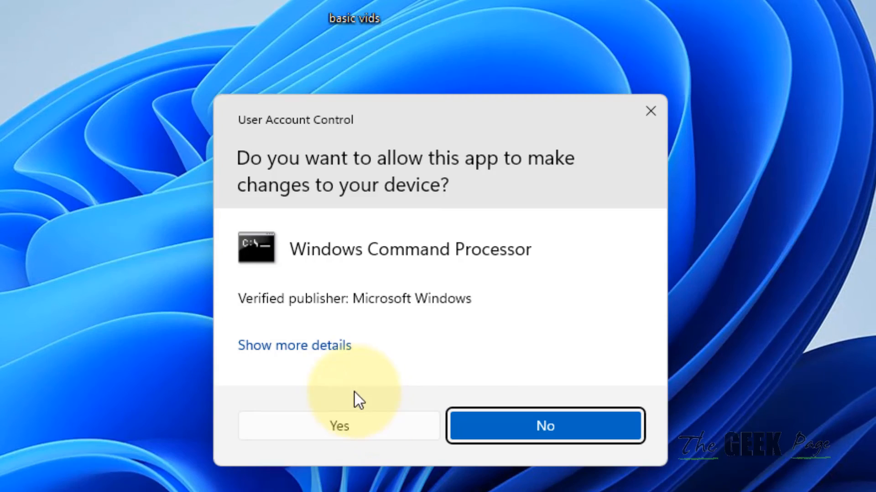
{"action": "left_click", "coordinate": [338, 426]}
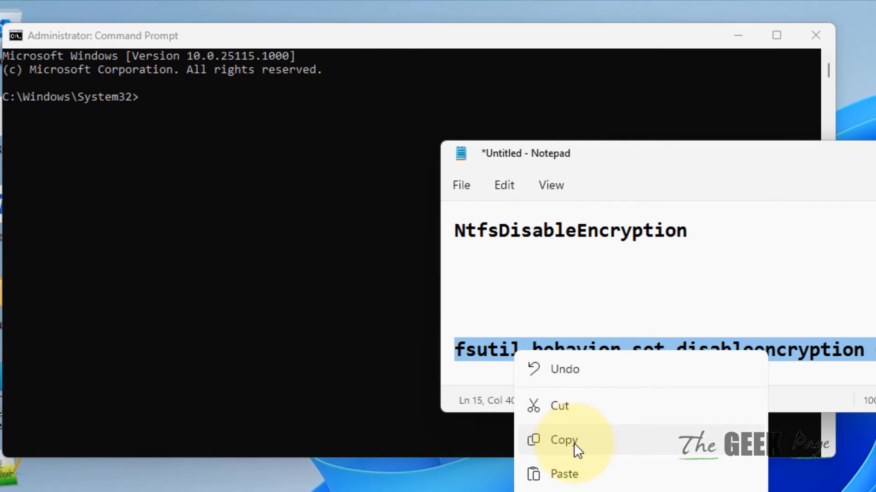
Run the copied 'fsutil behavior set disableencryption 0' command in Command Prompt.
{"action": "left_click", "coordinate": [564, 440]}
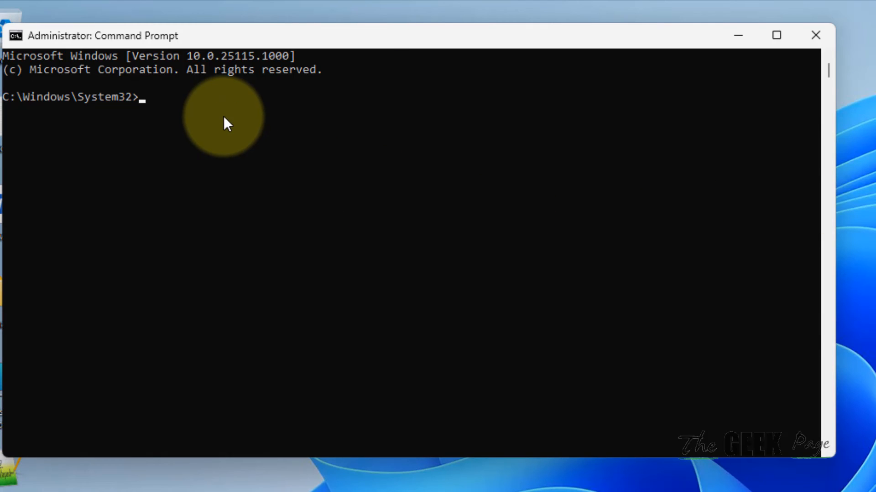
{"action": "key", "text": "Return"}
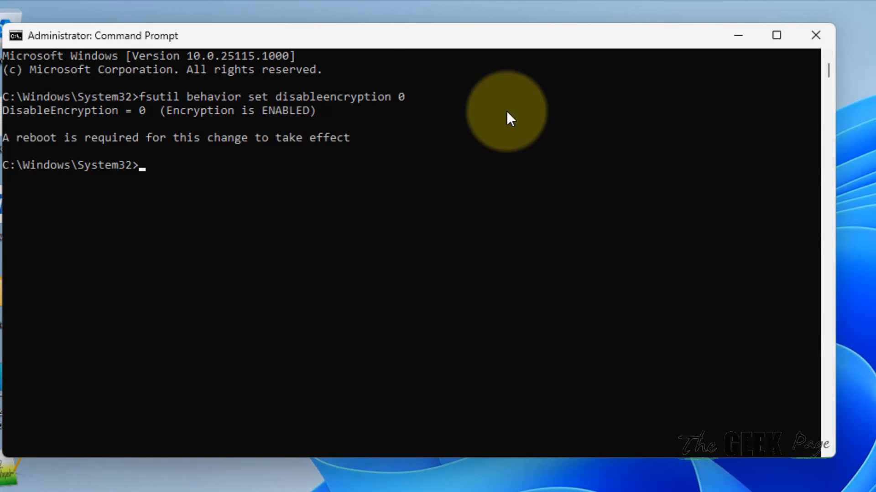